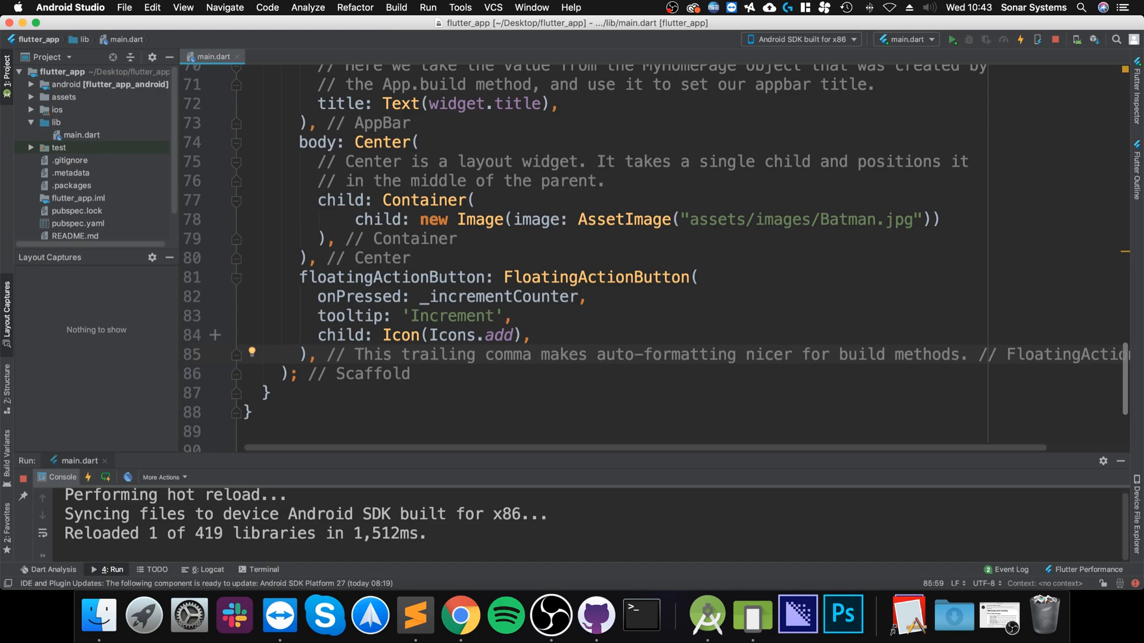
Move the Batman.jpg Image into a new GestureDetector child and start typing onPanStart.
{"action": "left_click", "coordinate": [782, 354]}
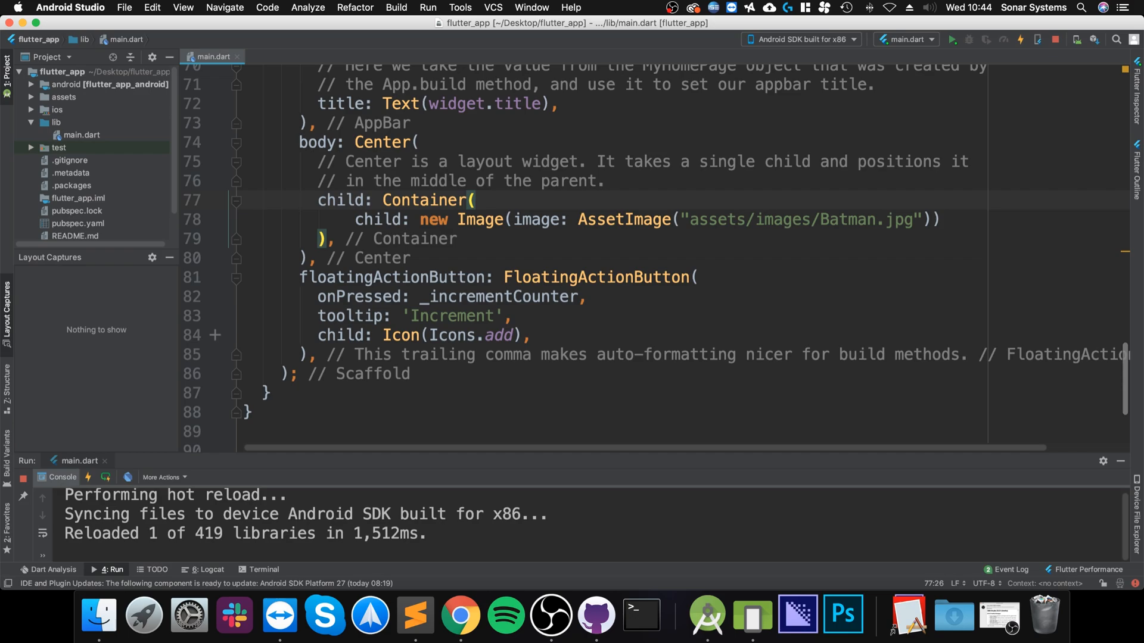
{"action": "type", "text": "child:"}
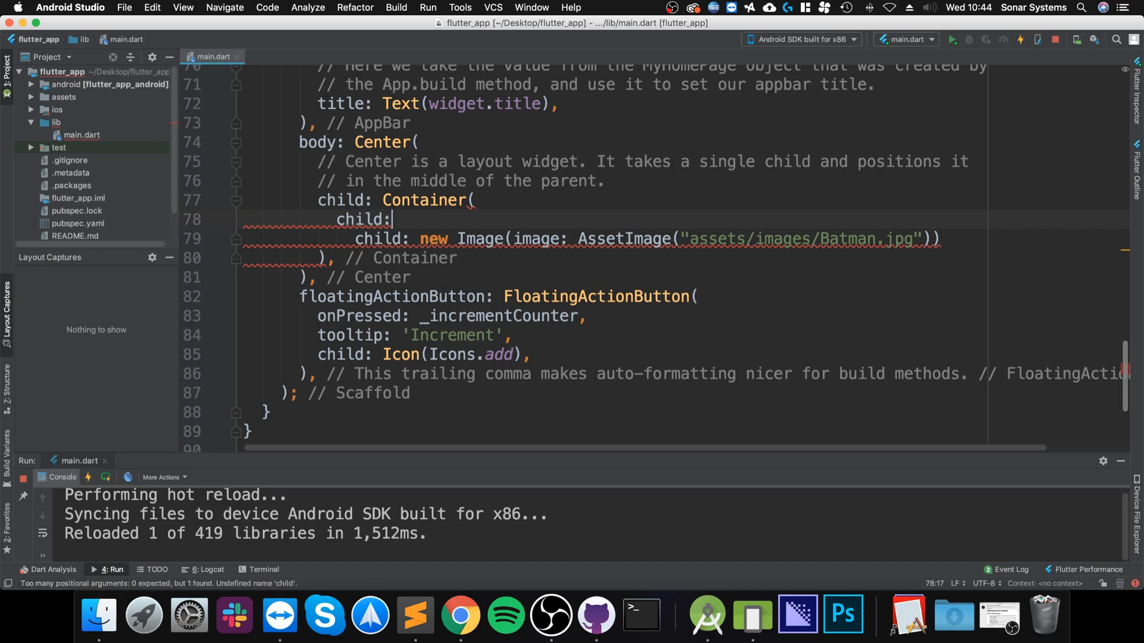
{"action": "type", "text": "GestureDetector("}
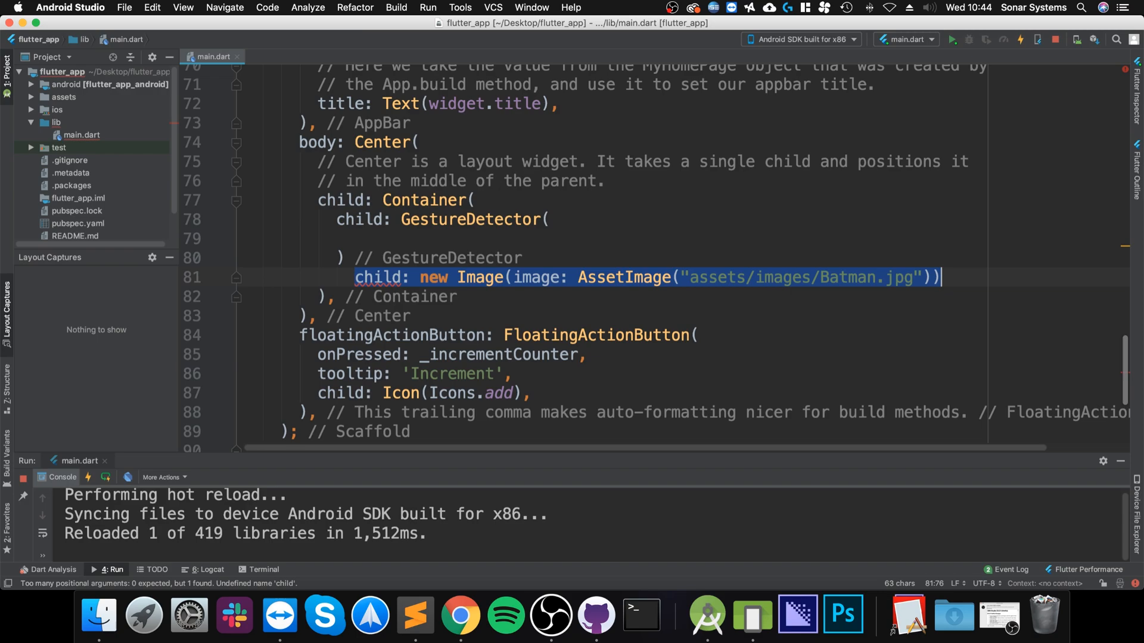
{"action": "key", "text": "Delete"}
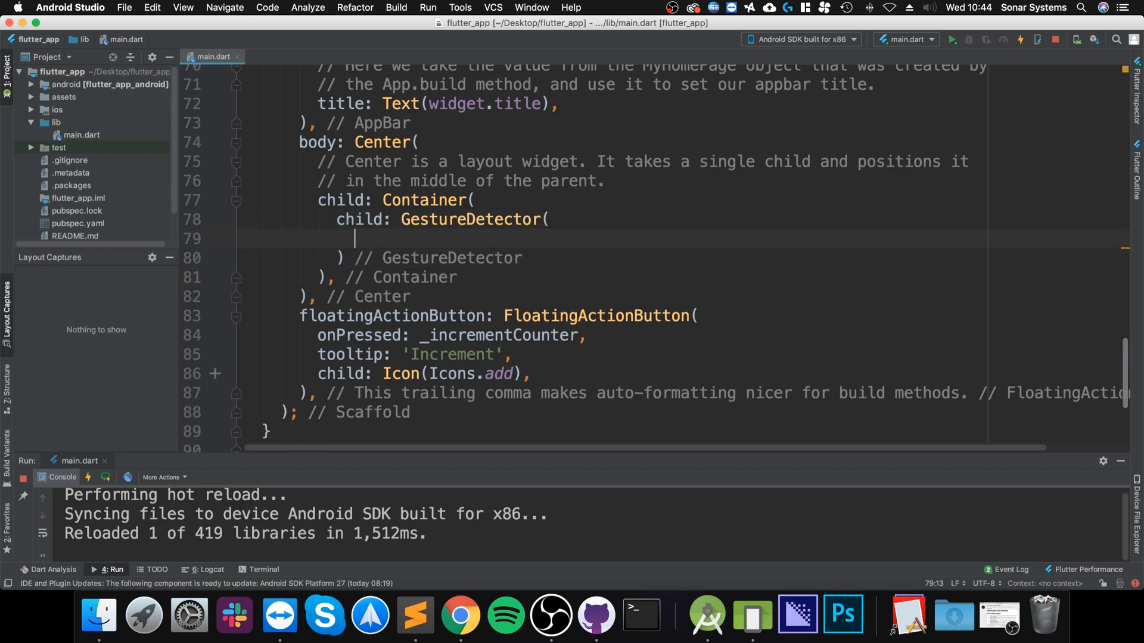
{"action": "type", "text": "child: new Image(image: AssetImage(\"assets/images/Batman.jpg\")"}
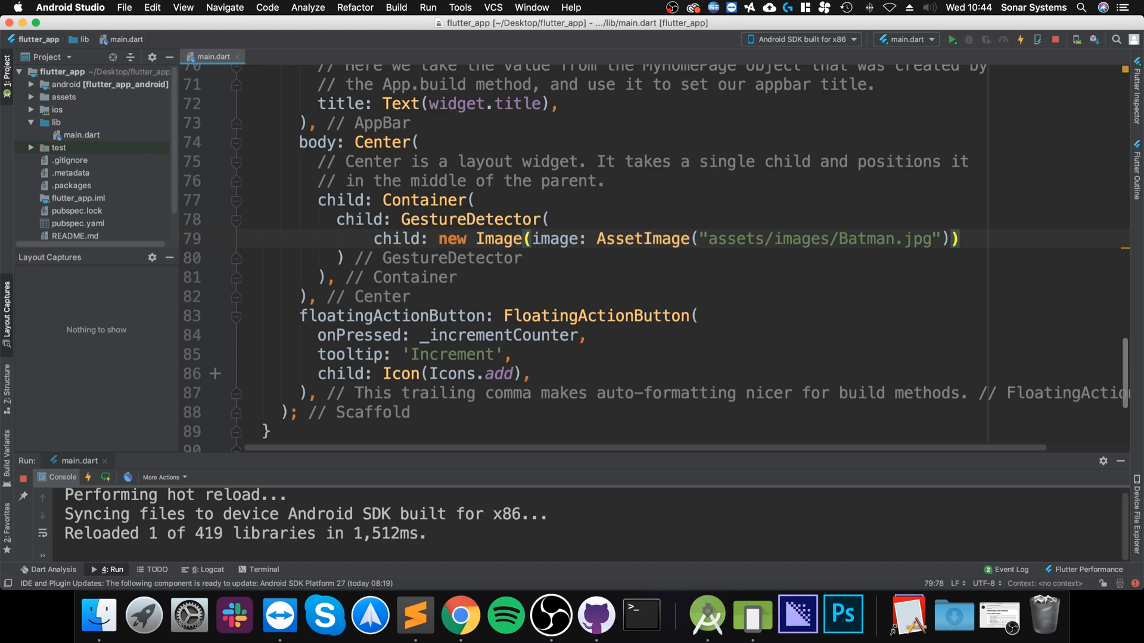
{"action": "type", "text": "onPanStart: ,"}
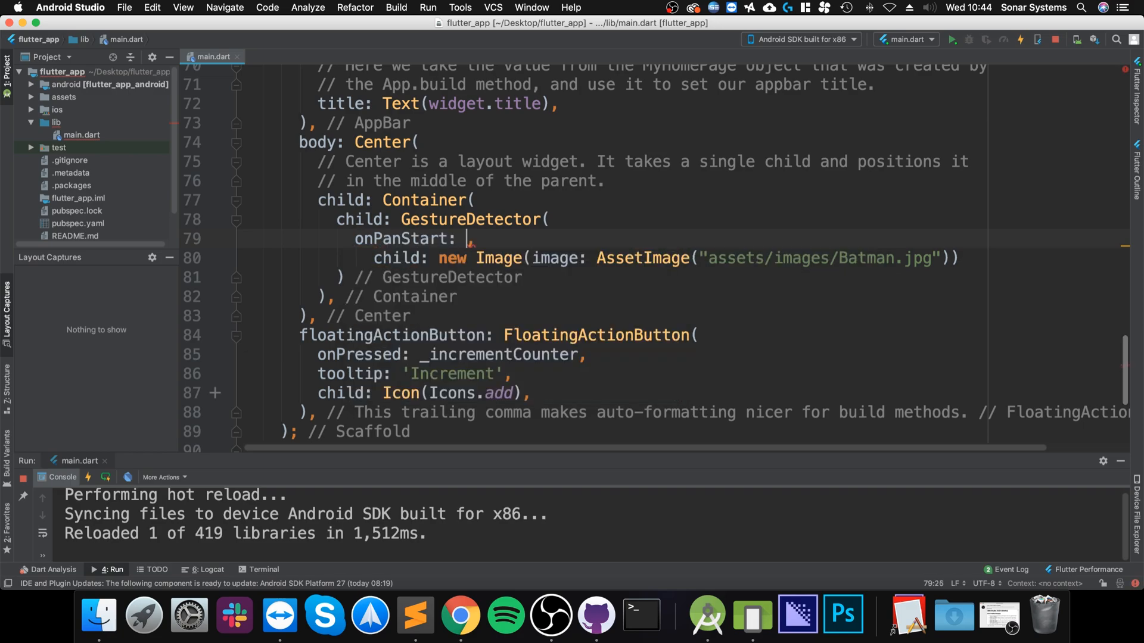
Write the onPanStart (DragStartDetails details) handler printing "Start" and then details.
{"action": "type", "text": "()"}
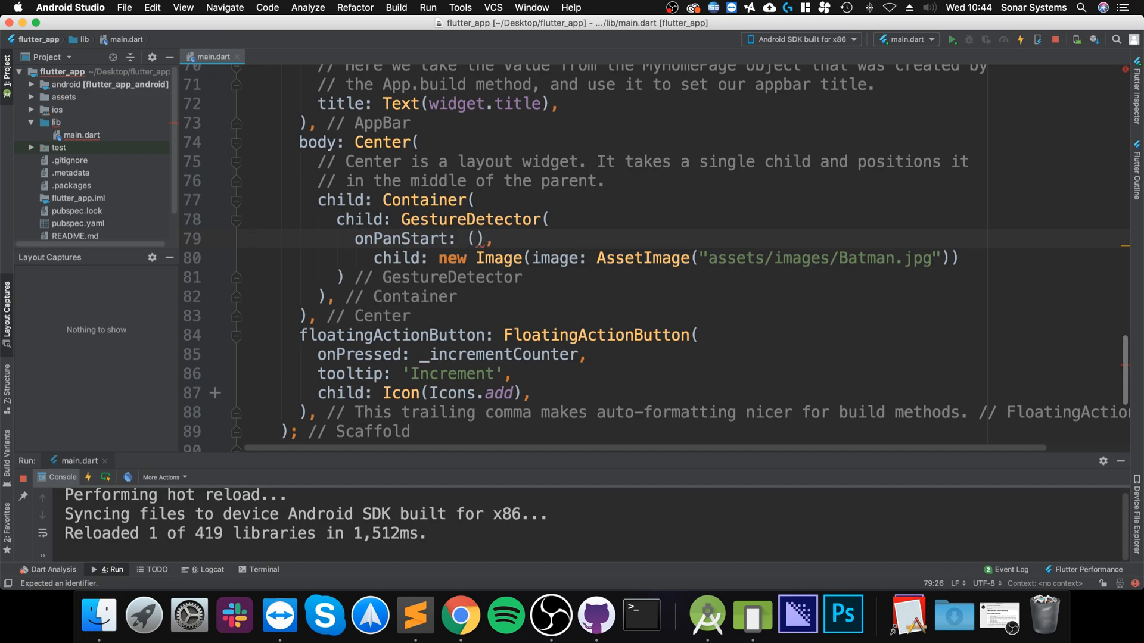
{"action": "type", "text": "DragStartDetails details"}
{"action": "type", "text": "print("}
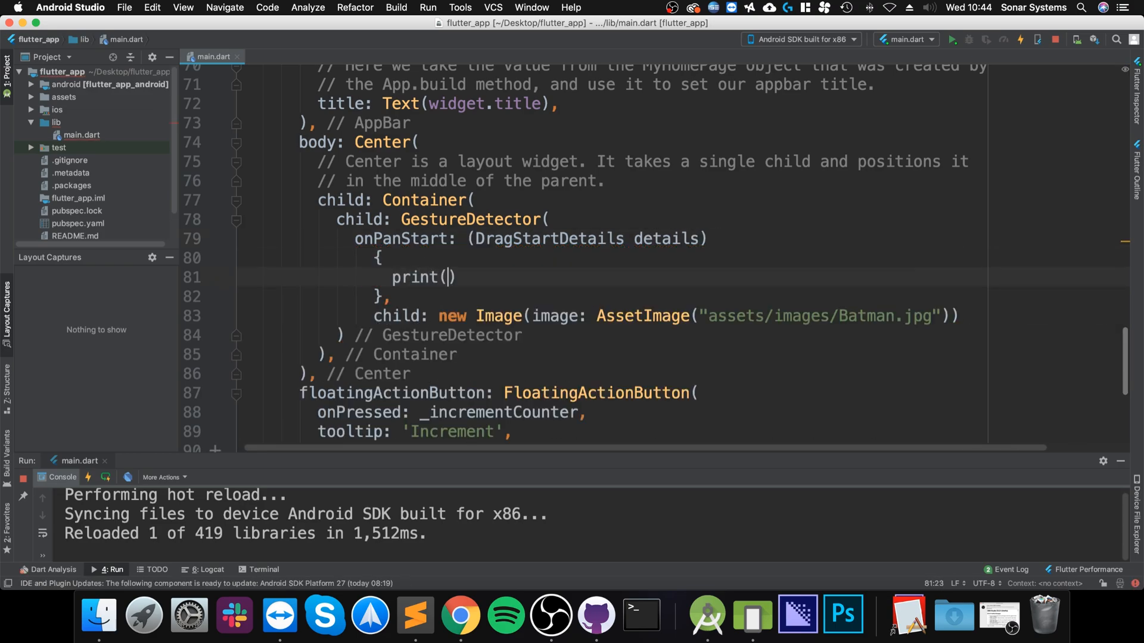
{"action": "type", "text": "Start"}
{"action": "type", "text": "print("}
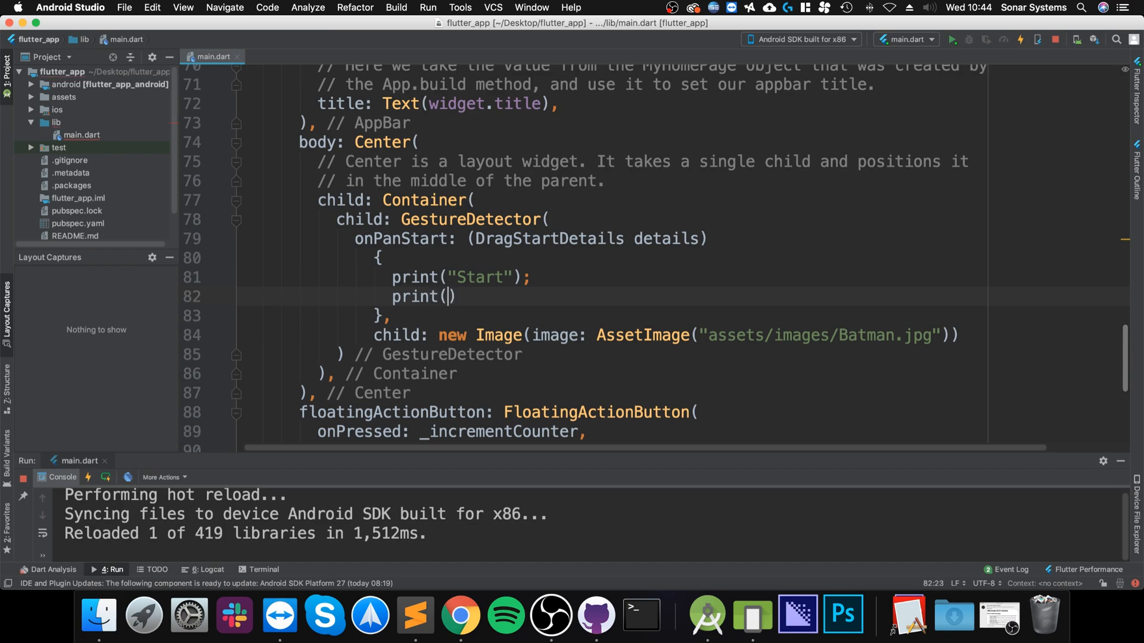
{"action": "type", "text": "\""}
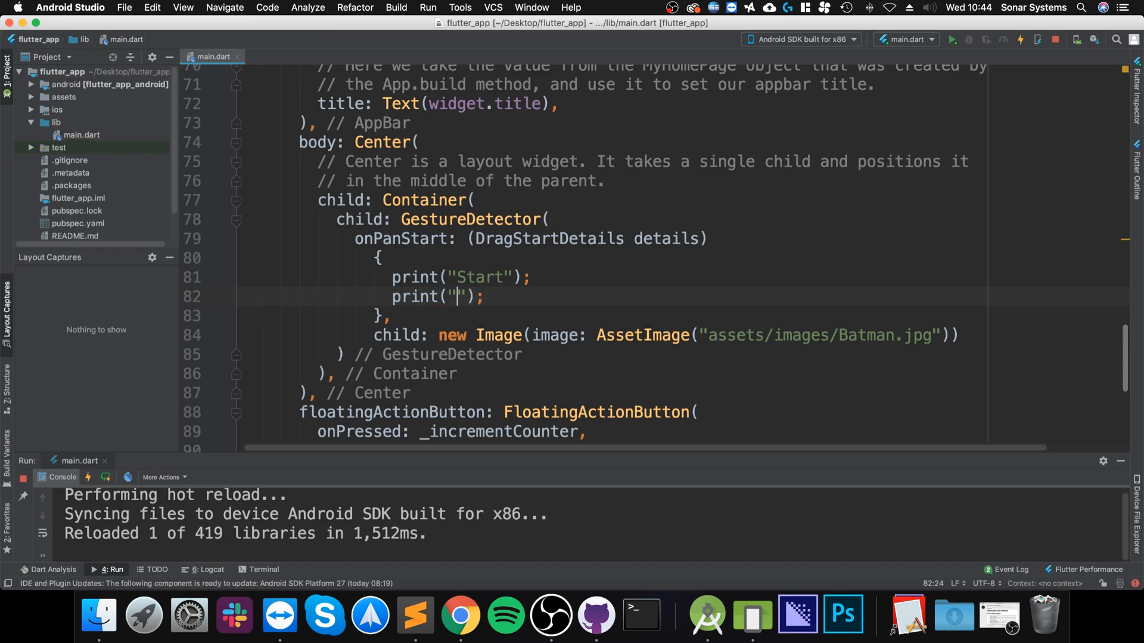
{"action": "type", "text": "details"}
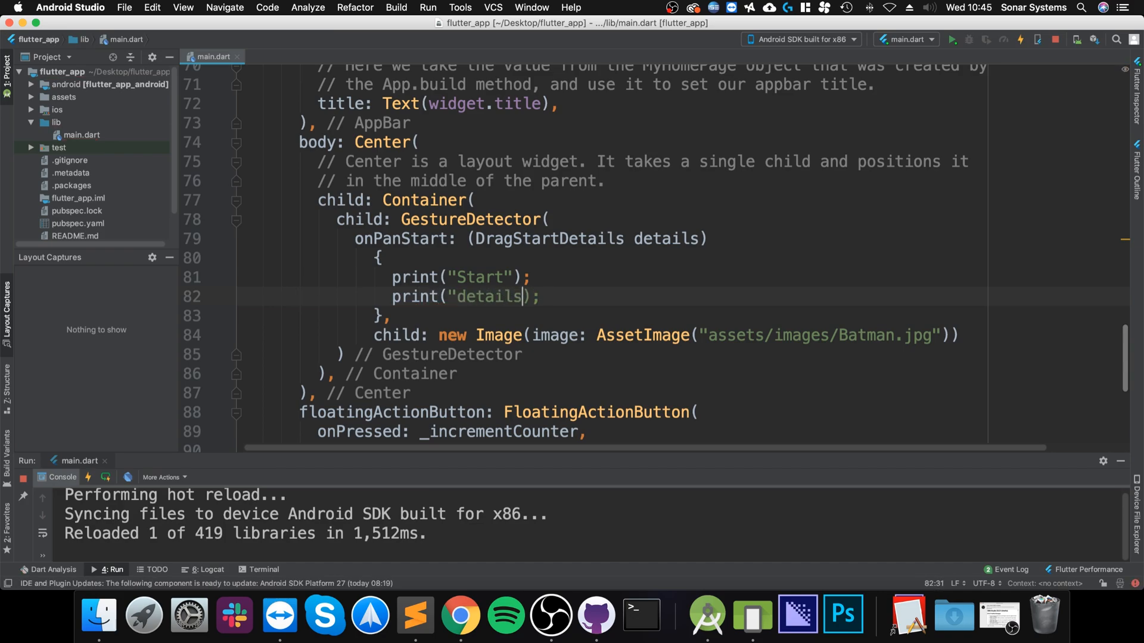
{"action": "key", "text": "Backspace"}
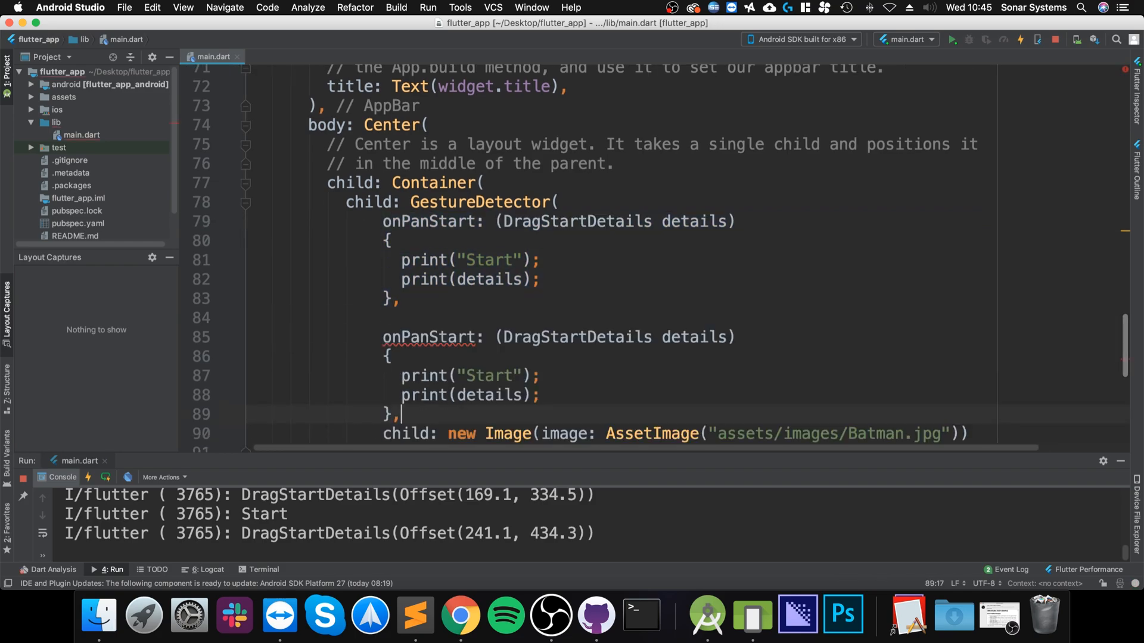
Replace Start with Update in the duplicated handler's name.
{"action": "double_click", "coordinate": [449, 337]}
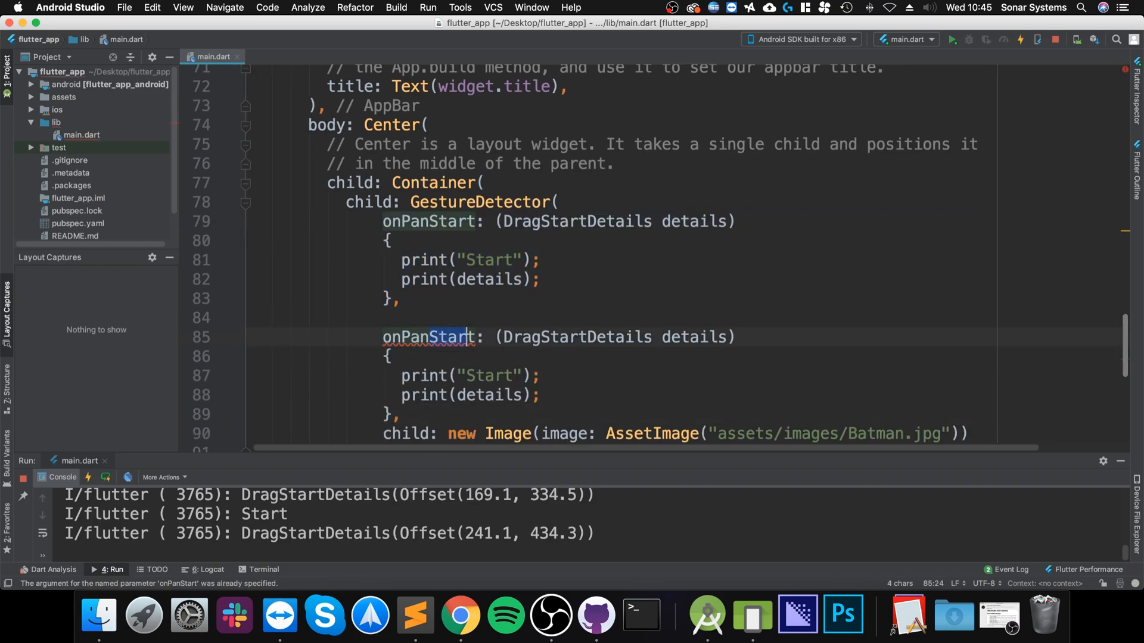
{"action": "type", "text": "Update"}
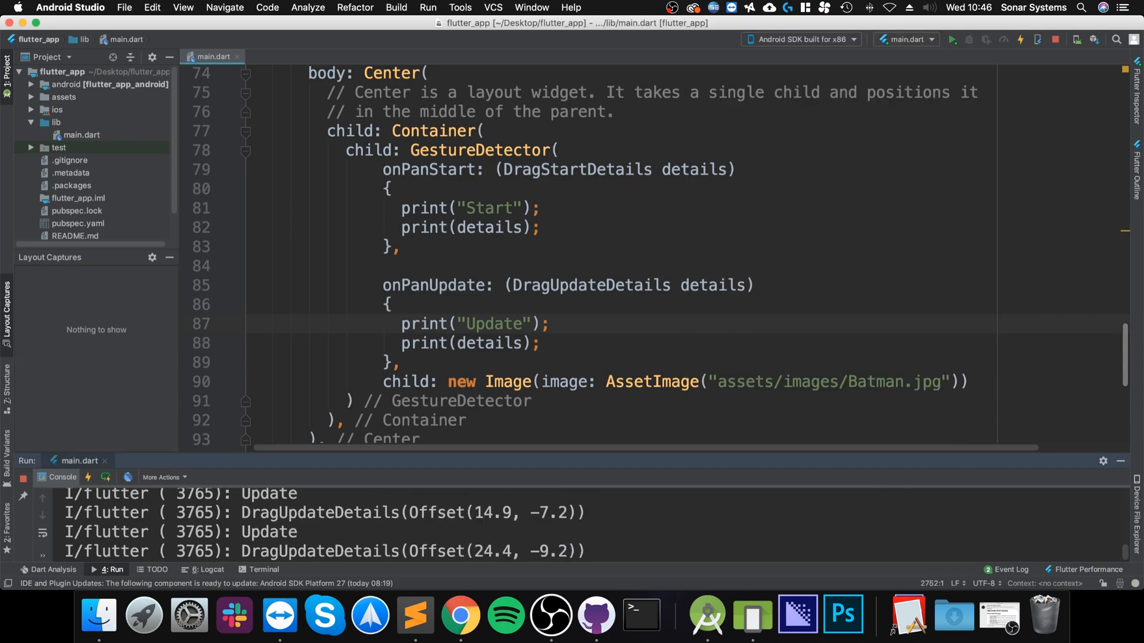
{"action": "double_click", "coordinate": [491, 512]}
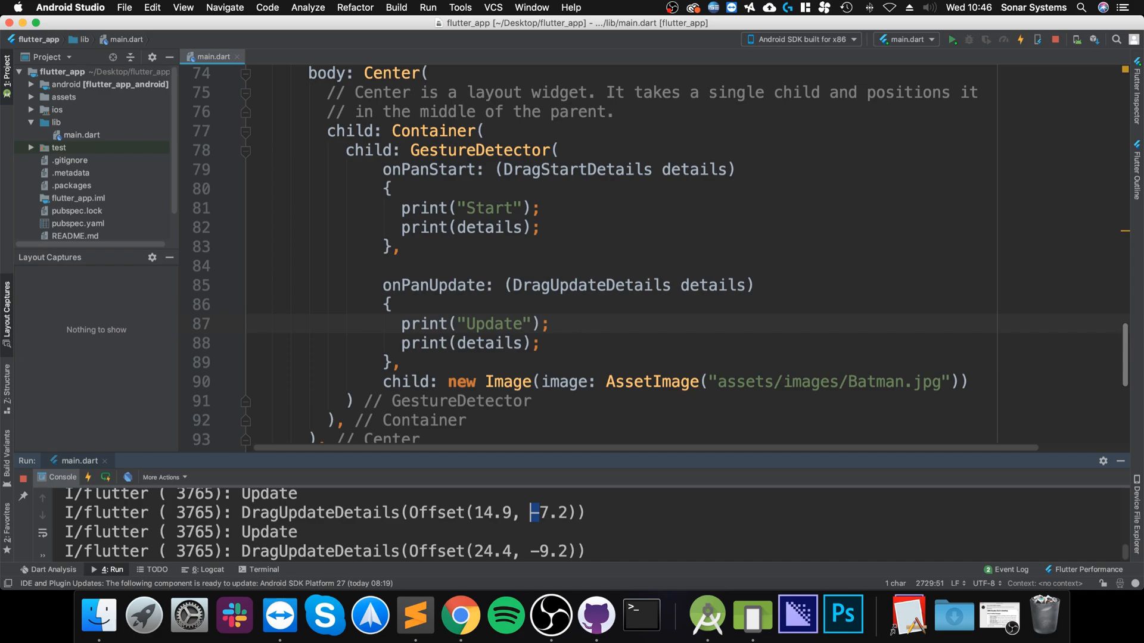
{"action": "double_click", "coordinate": [492, 512]}
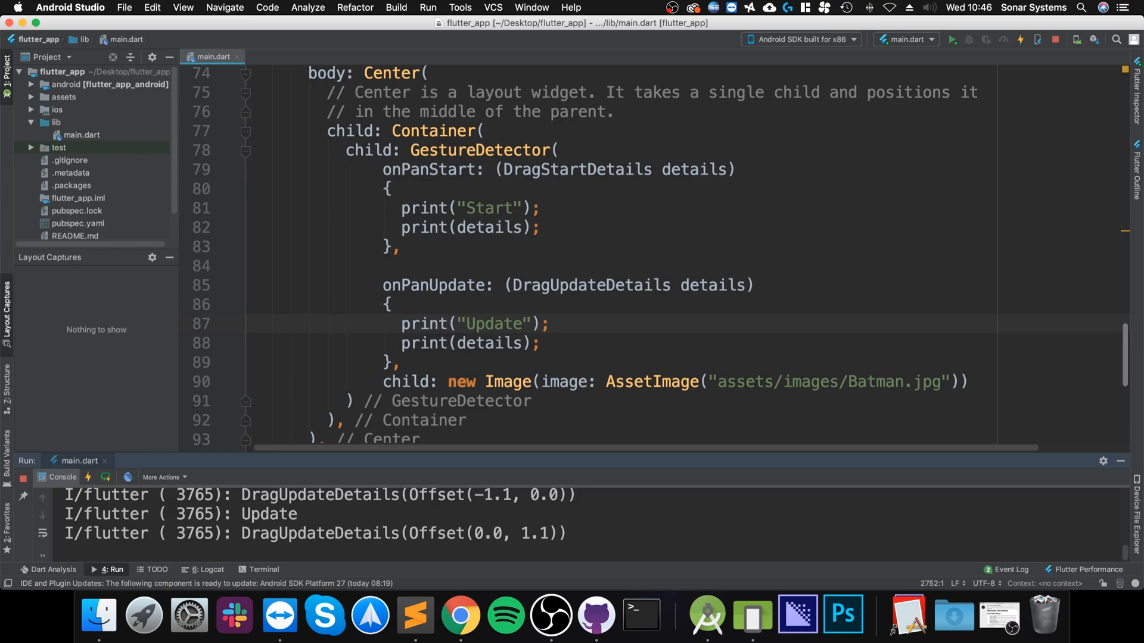
Check the handler code and the 1.1 console offset, then add a dot after details.
{"action": "left_click_drag", "start_coordinate": [400, 169], "coordinate": [533, 400]}
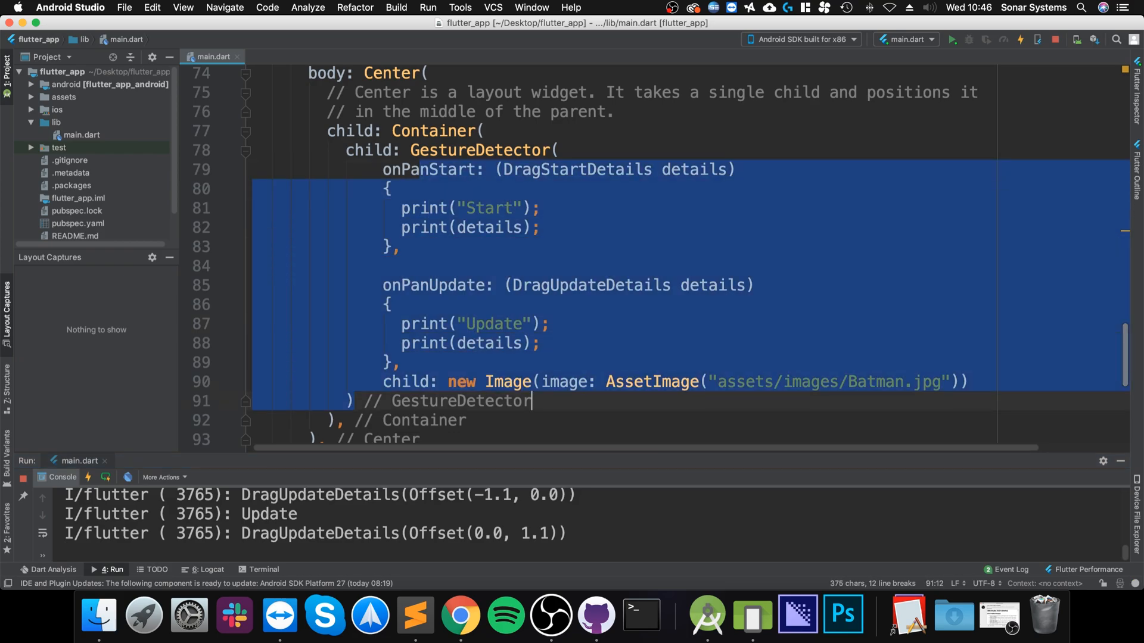
{"action": "left_click", "coordinate": [490, 381]}
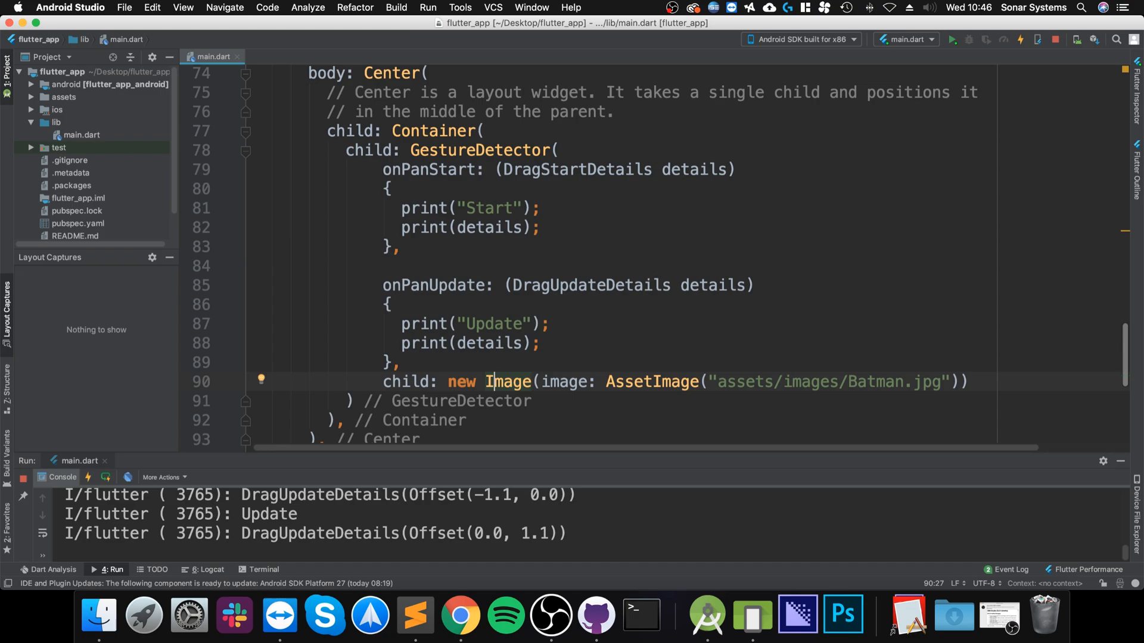
{"action": "double_click", "coordinate": [485, 533]}
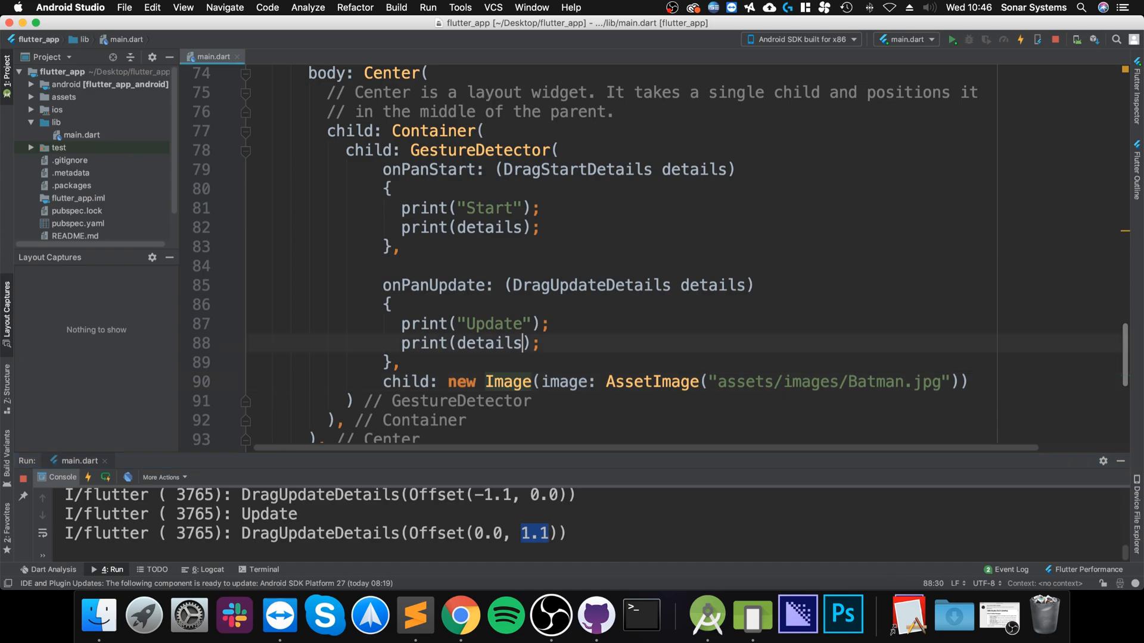
{"action": "type", "text": "."}
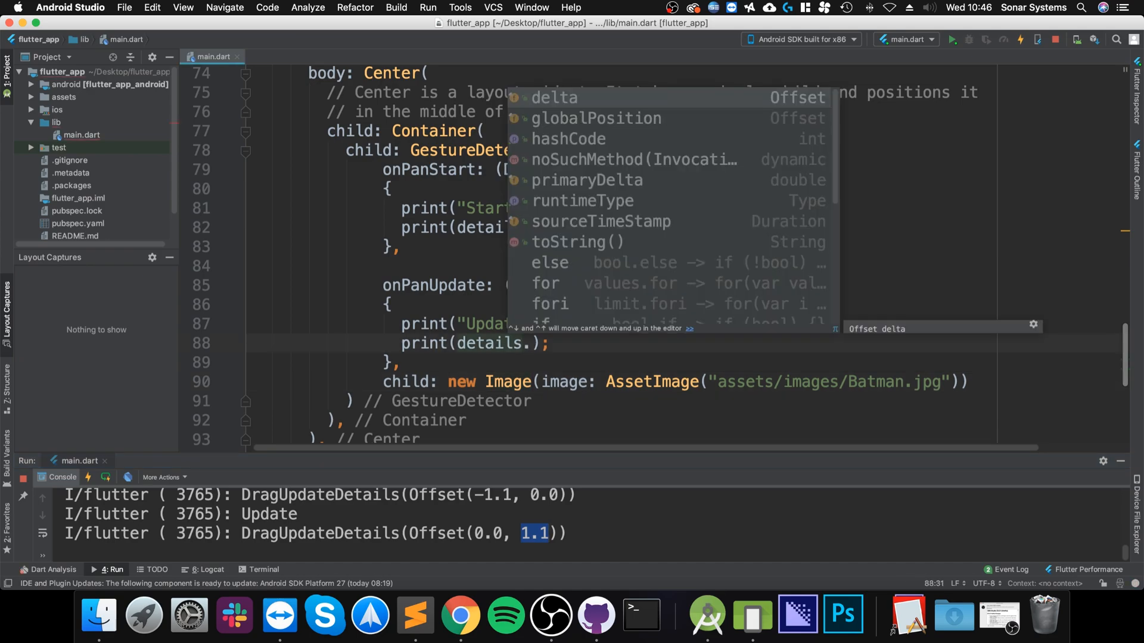